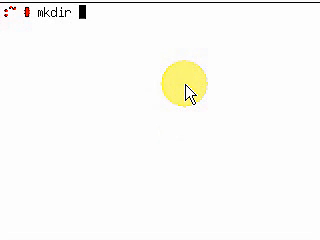
Step: Run mkdir /backup to create the backup directory at the root
text(/b)
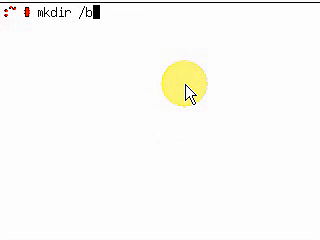
text(acku)
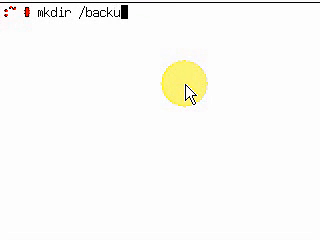
text(p)
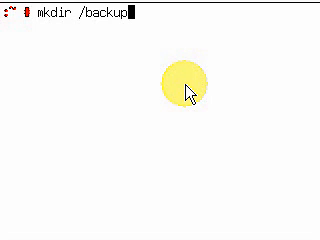
key(Return)
text(sudo pa)
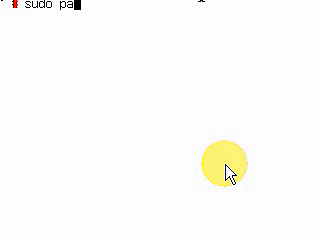
Step: Type the sudo partimage command to start partimage as administrator
text(rt)
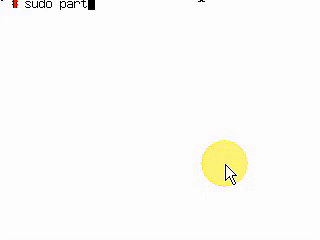
text(imag)
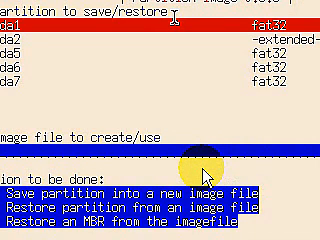
mouse_move(200, 168)
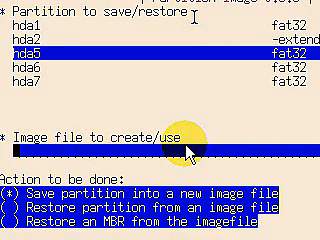
Step: Enter /backup/winxp.img as the image file to create for hda5
text(/ba)
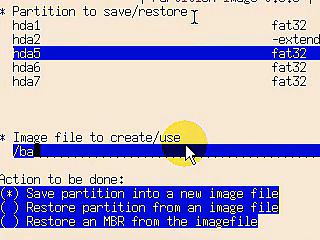
text(ckup/)
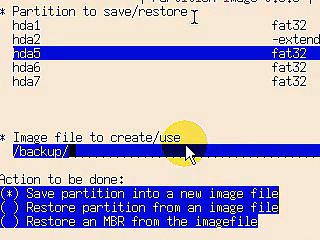
text(w)
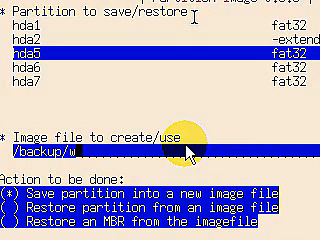
text(in)
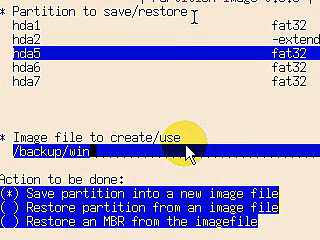
text(xp.)
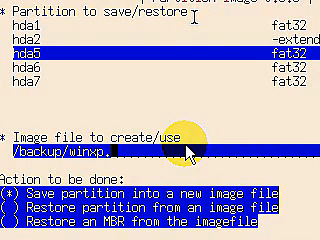
text(img)
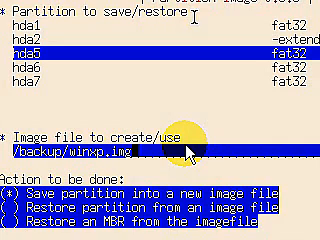
scroll(down, 3)
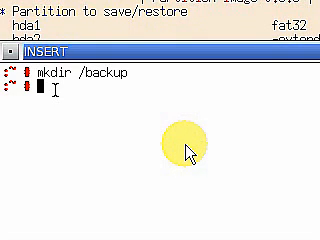
Step: Run mount -t vfat /dev/hda7 /backup to mount the FAT partition
text(mount)
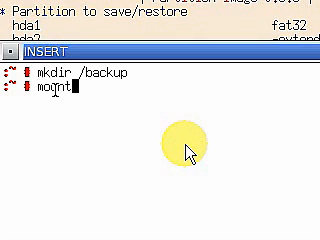
text(-)
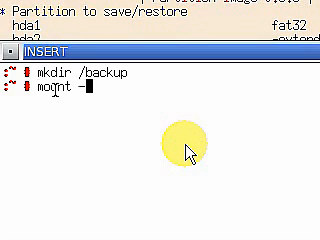
text(t)
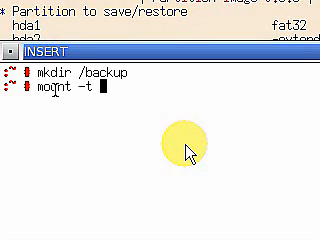
text(v)
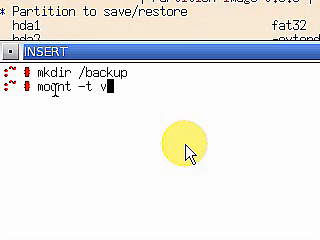
text(fat)
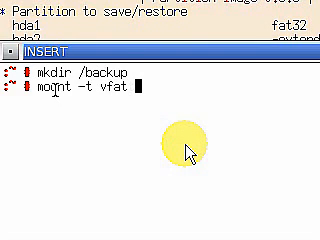
text(/d)
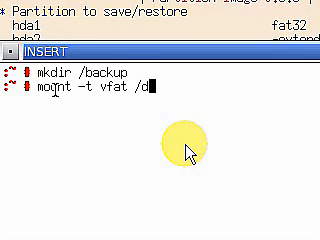
text(ev/)
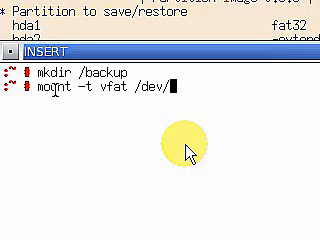
text(hda1)
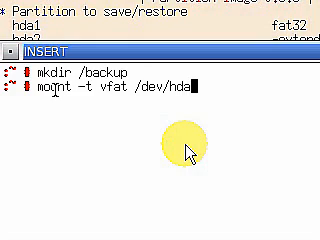
text(7)
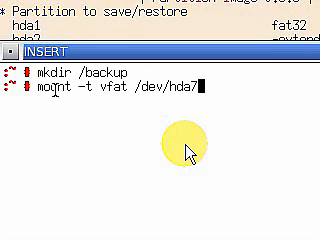
text(/)
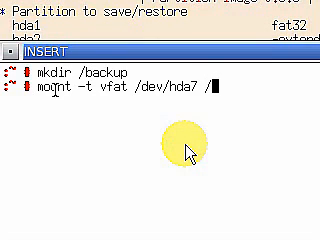
text(bac)
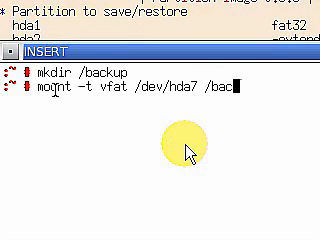
text(kup)
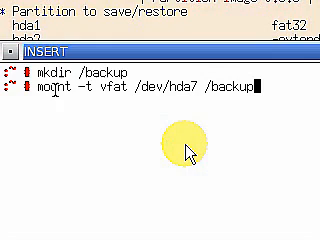
key(Return)
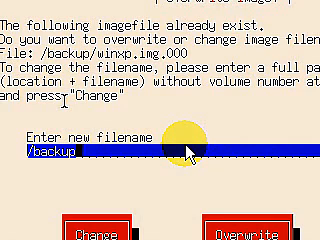
Step: Type a new winxp image filename under /backup in the Overwrite image dialog
text(/)
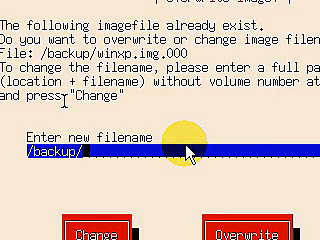
text(winx)
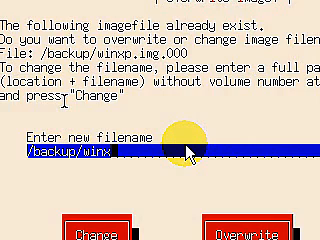
text(p.i)
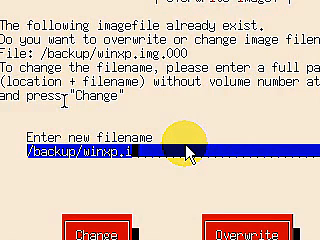
text(m2)
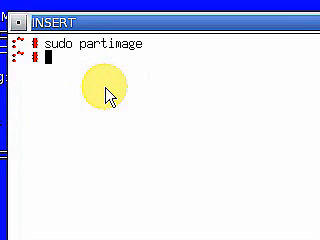
Step: Type sudo partimage again to relaunch partimage as administrator
text(sud)
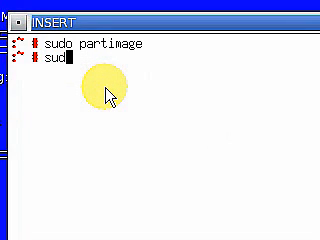
text(pa)
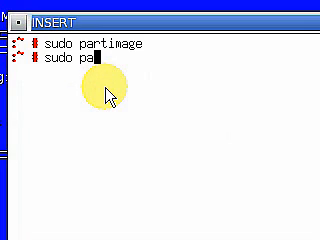
text(rtima)
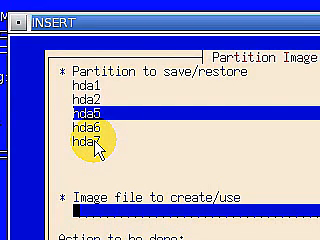
Step: Type /backup/winxp.img.000 into hda5's 'Image file to create/use' field
text(/b)
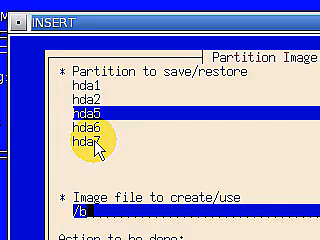
text(backup/)
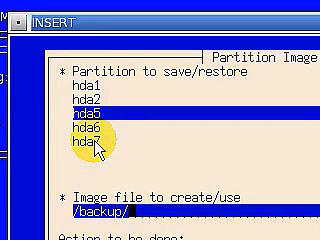
text(winxp)
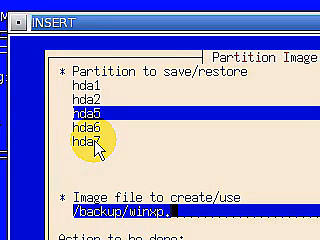
text(.img)
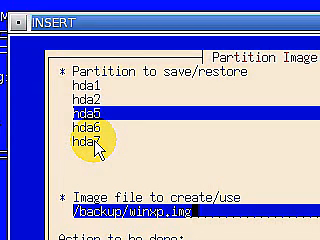
text(.00)
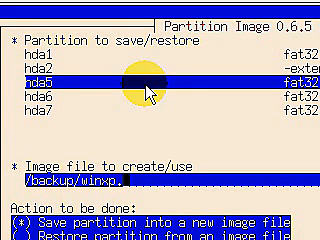
text(img)
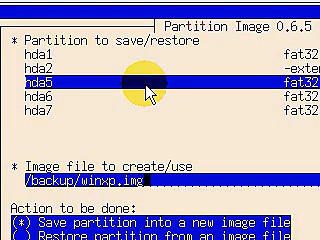
text(.99)
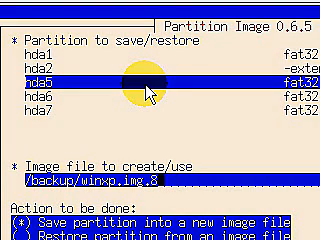
text(000)
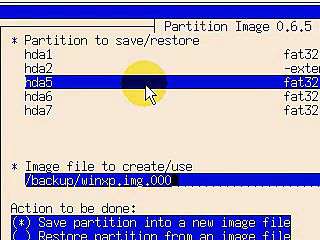